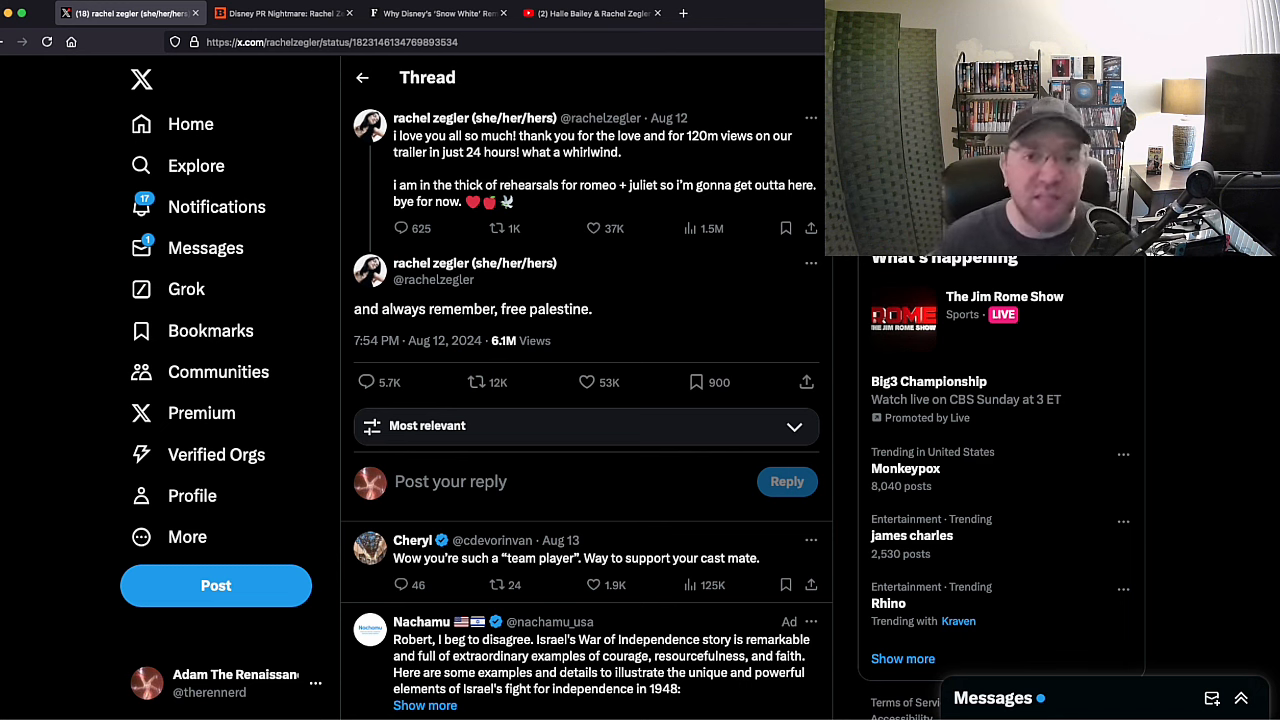
Switch to the Breitbart 'Disney PR Nightmare' article about the Snow White trailer.
click(284, 12)
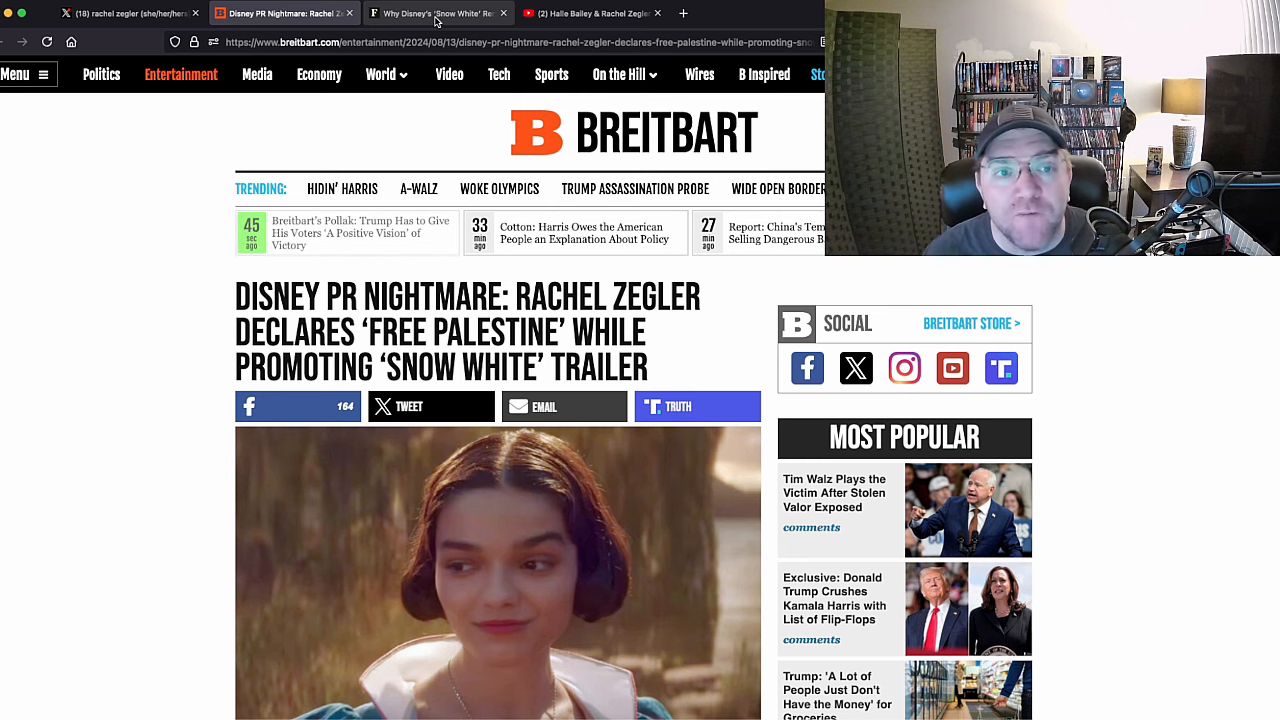
Switch to the Forbes article on the Snow White remake's $209.3 million spending.
click(438, 12)
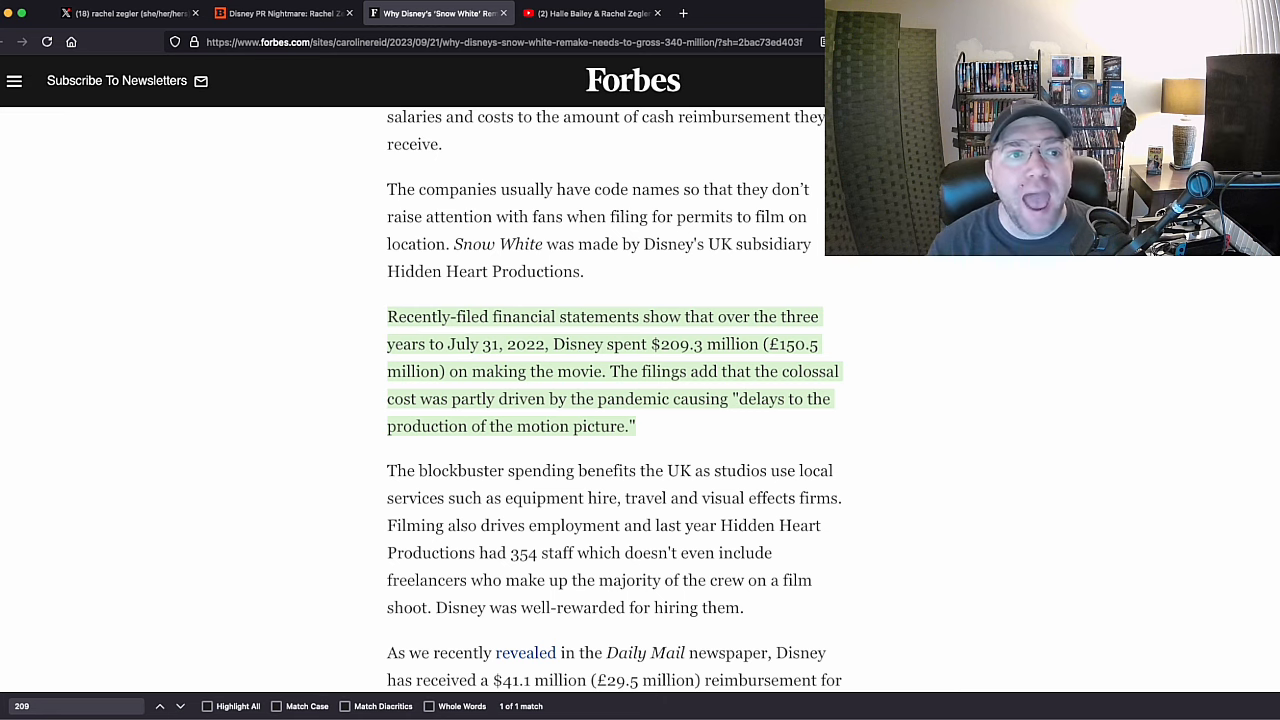
Return to Rachel Zegler's 'free palestine' post thread on X.
click(110, 12)
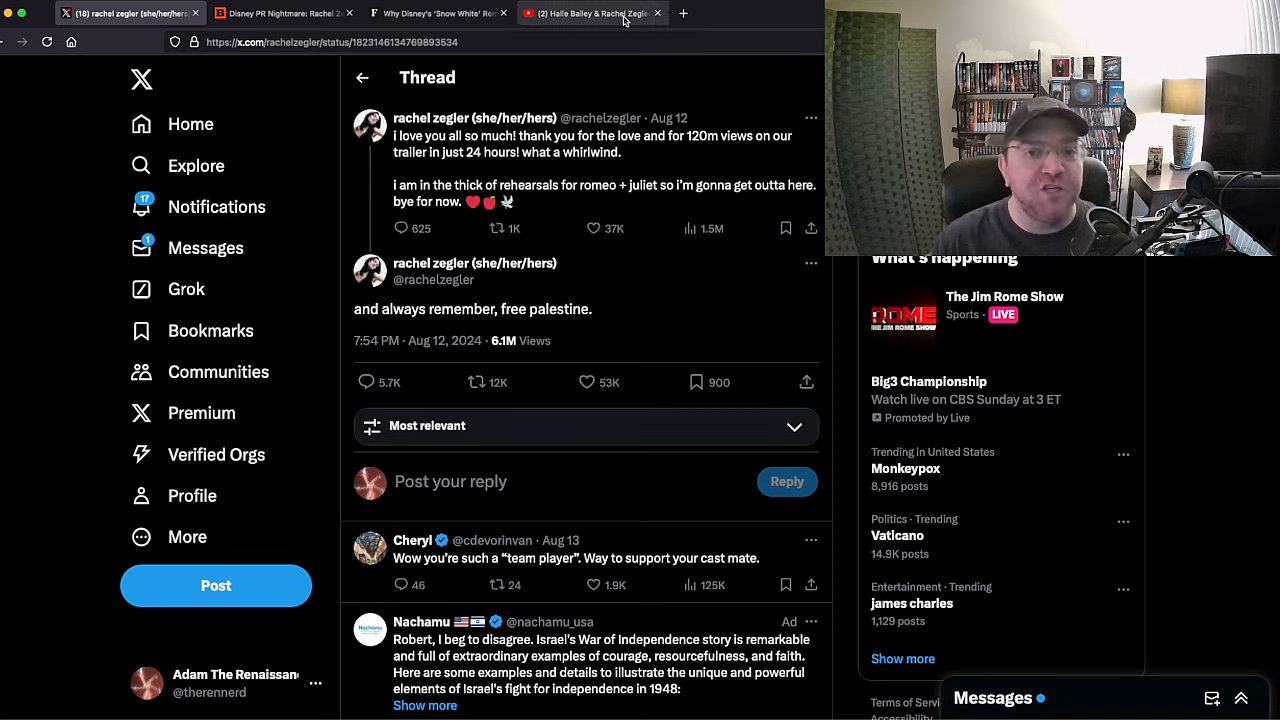
click(592, 12)
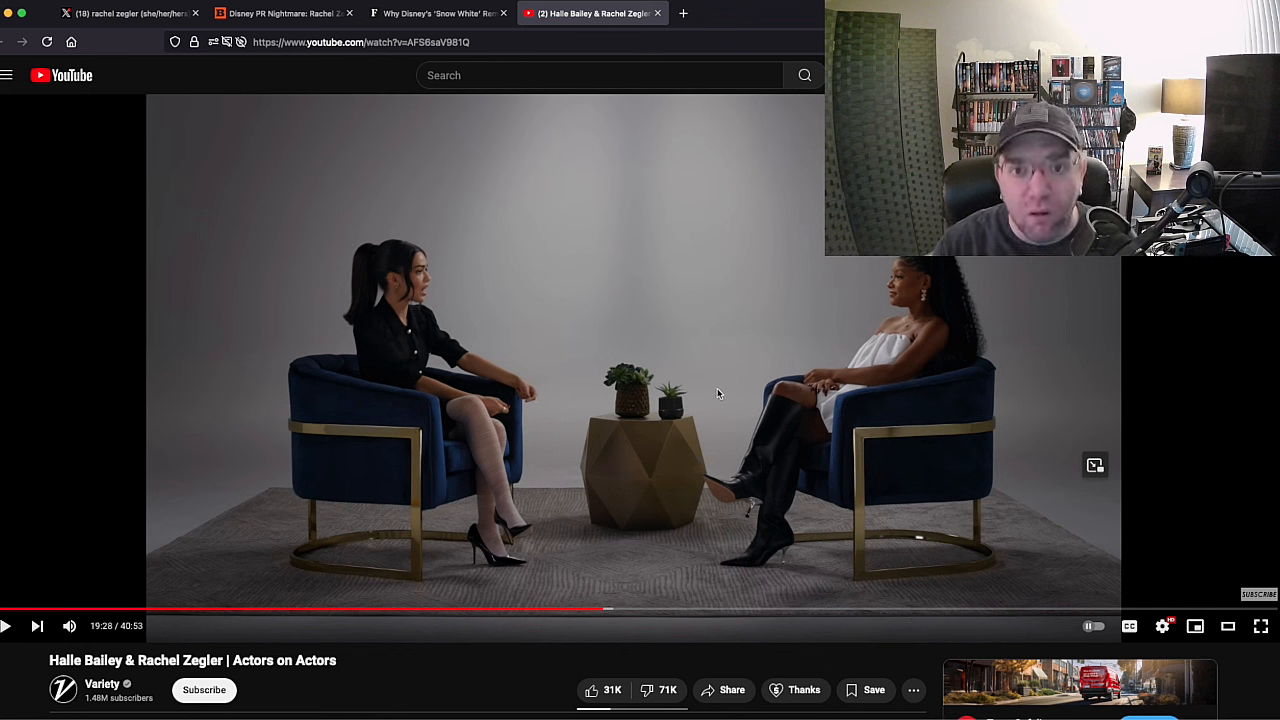
mouse_move(416, 294)
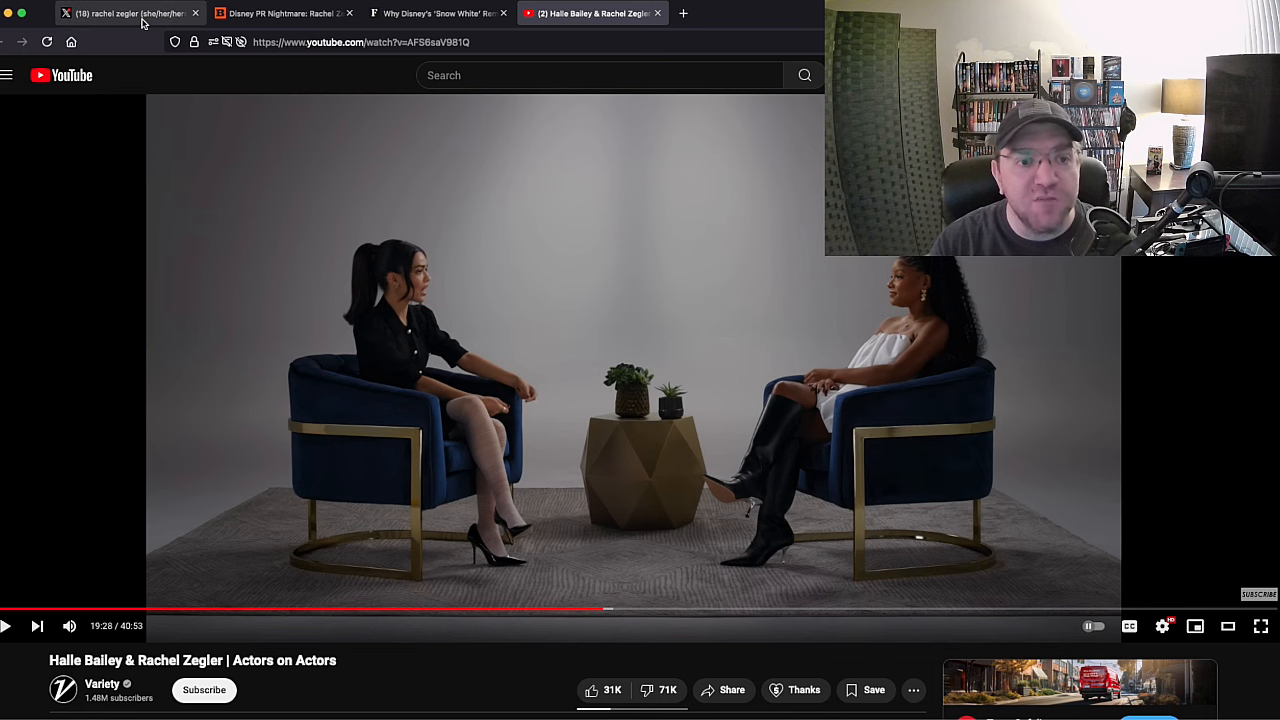
click(120, 12)
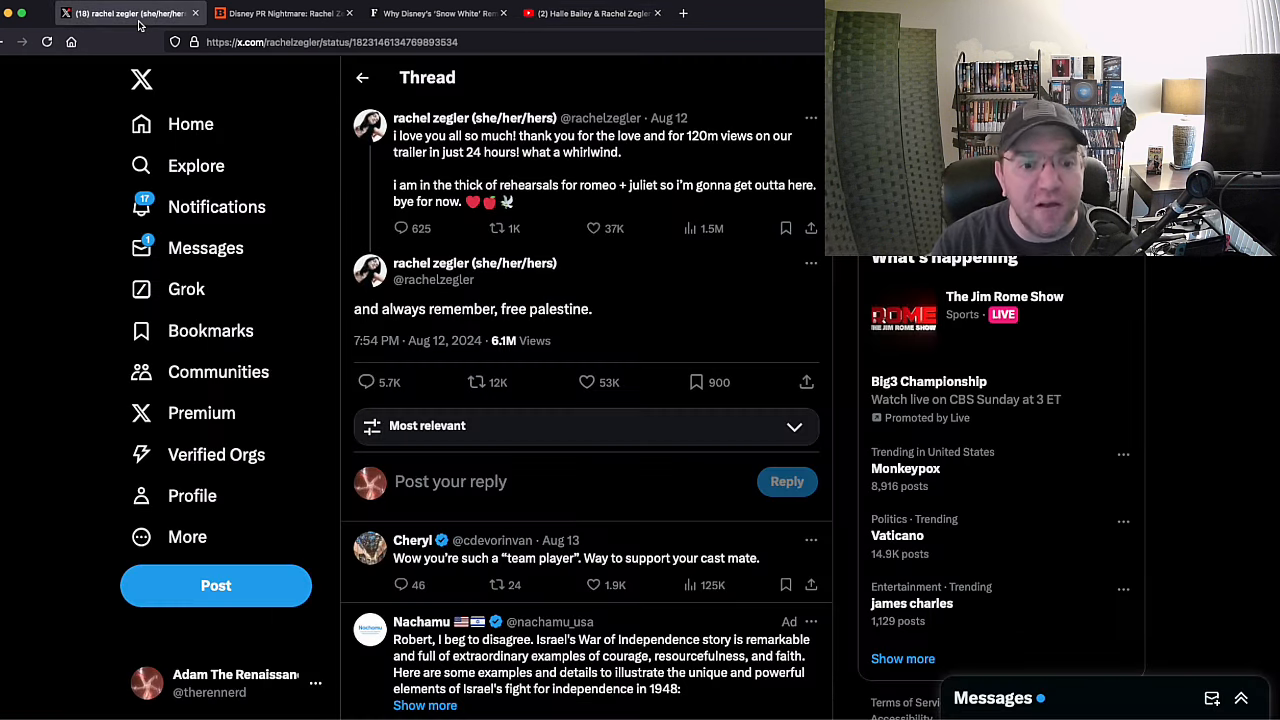